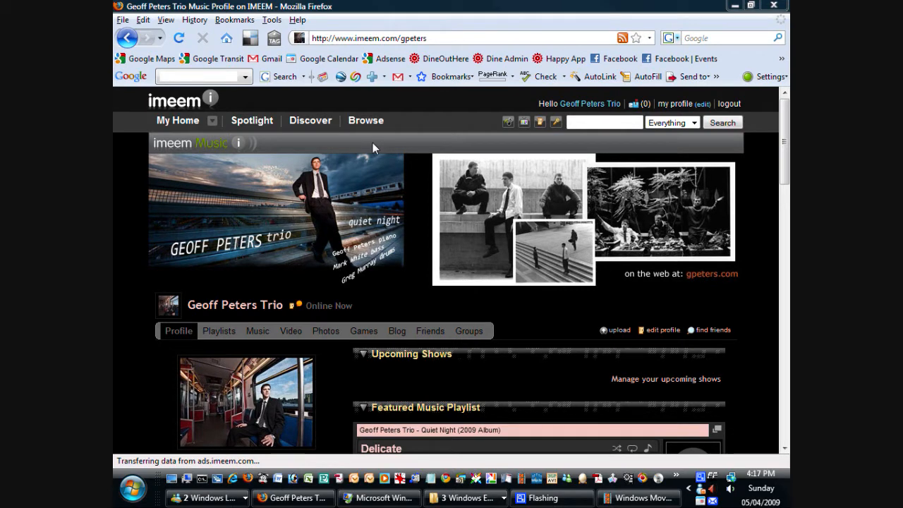
{"action": "mouse_move", "coordinate": [402, 6]}
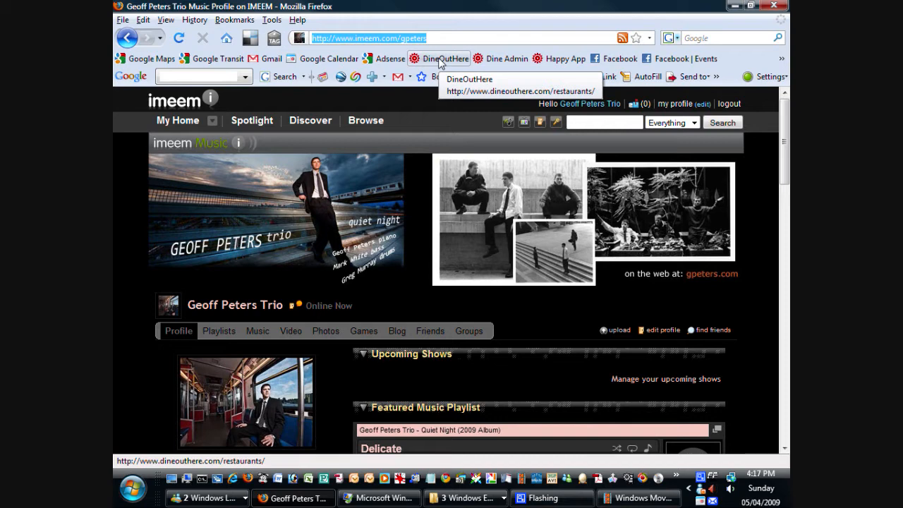
Navigate Firefox from the imeem music profile to veryrelated.com
{"action": "type", "text": "veryrelated"}
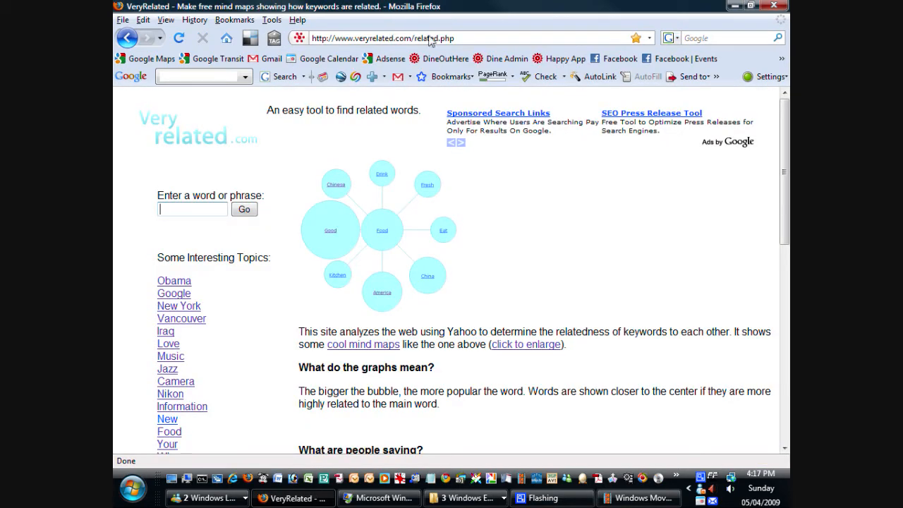
{"action": "mouse_move", "coordinate": [430, 38]}
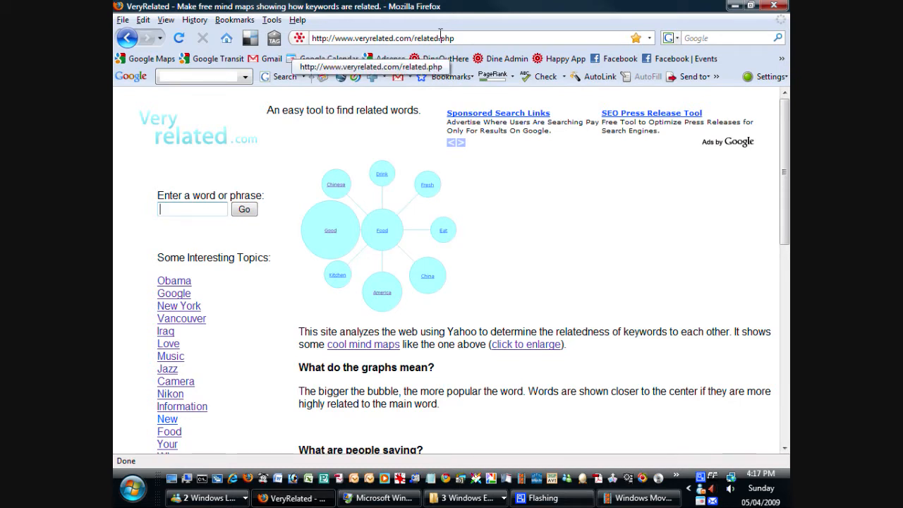
{"action": "mouse_move", "coordinate": [466, 204]}
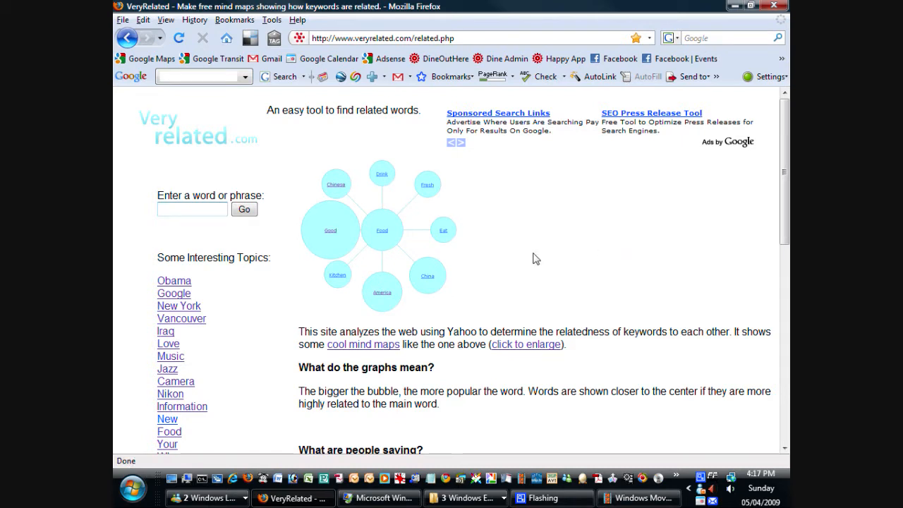
{"action": "mouse_move", "coordinate": [398, 195]}
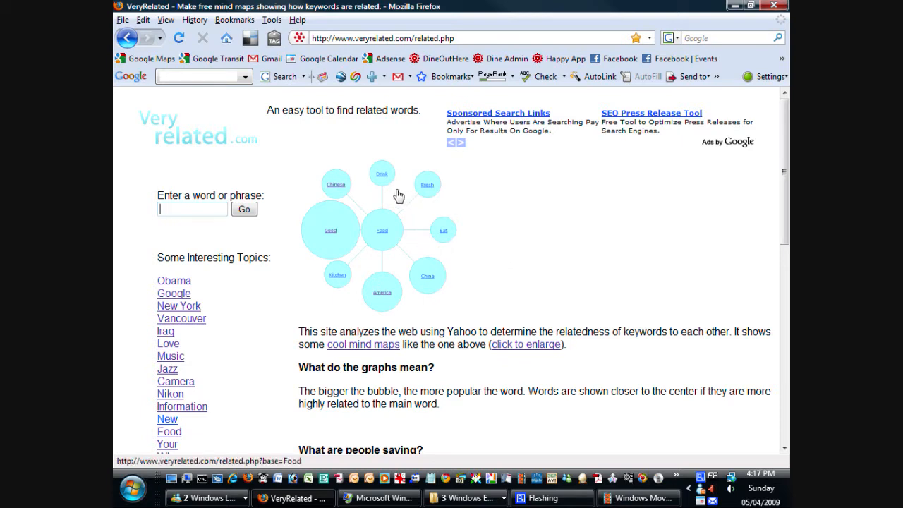
{"action": "mouse_move", "coordinate": [405, 309]}
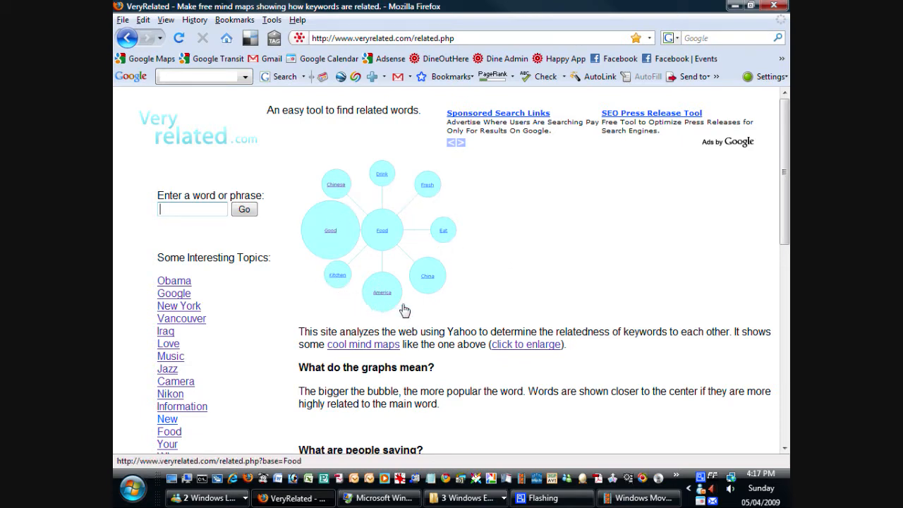
{"action": "mouse_move", "coordinate": [561, 256]}
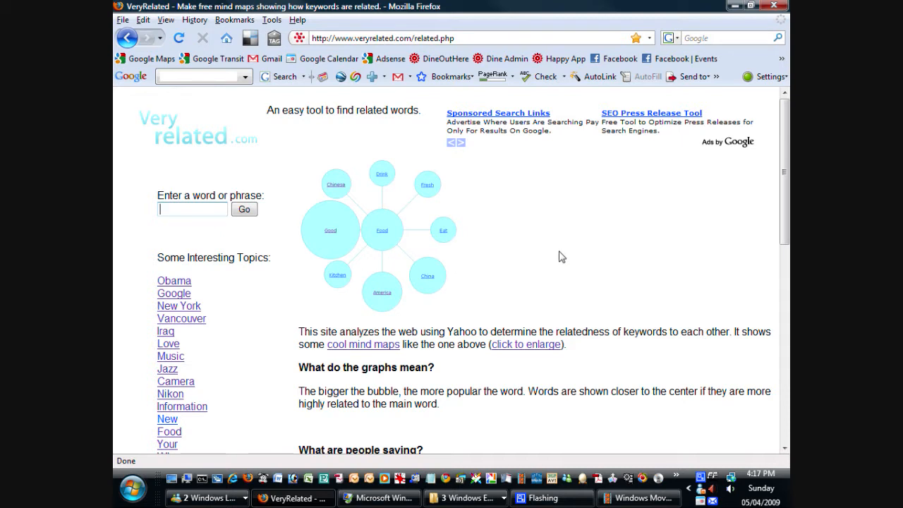
Enter 'frog' in the word box and generate its related-words mind map
{"action": "left_click", "coordinate": [192, 209]}
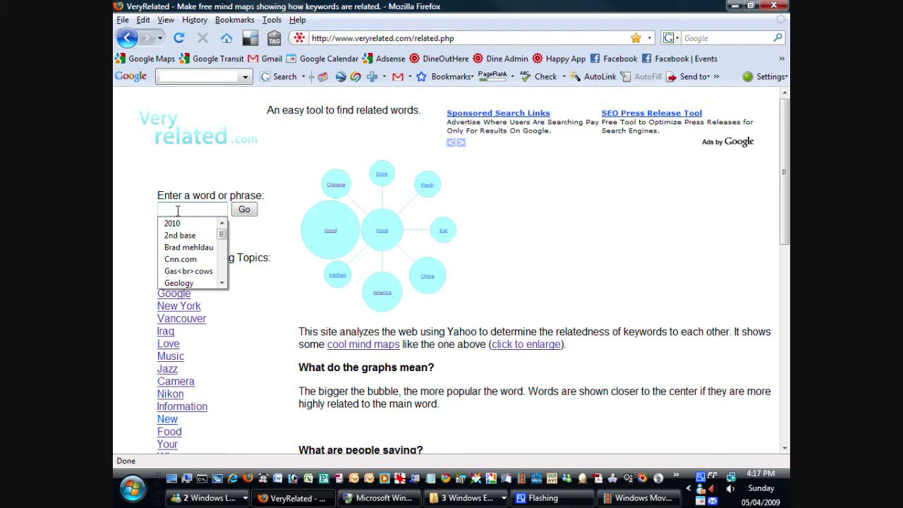
{"action": "type", "text": "frog"}
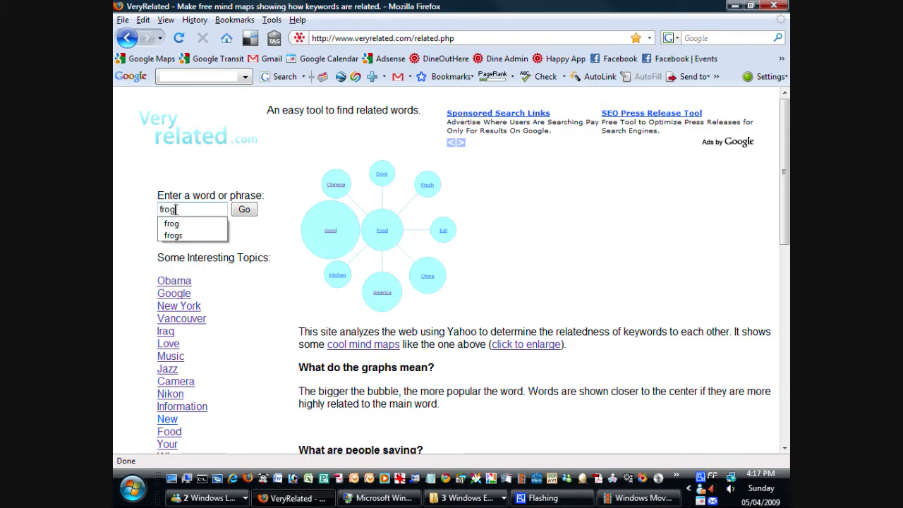
{"action": "left_click", "coordinate": [243, 209]}
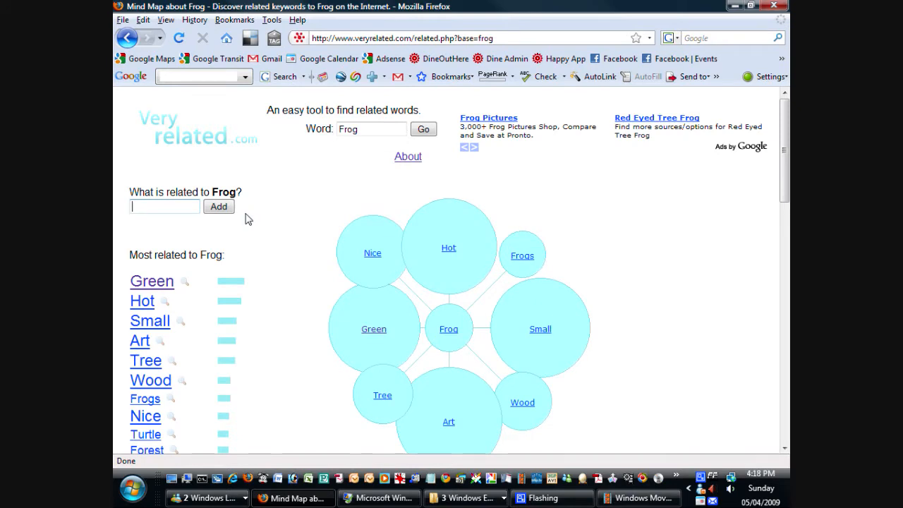
{"action": "mouse_move", "coordinate": [316, 228]}
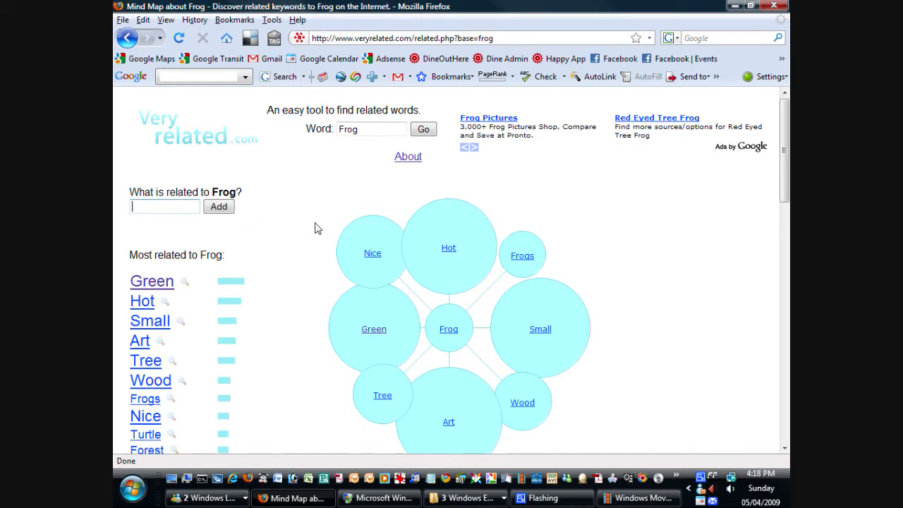
{"action": "scroll", "scroll_direction": "down", "scroll_amount": 3}
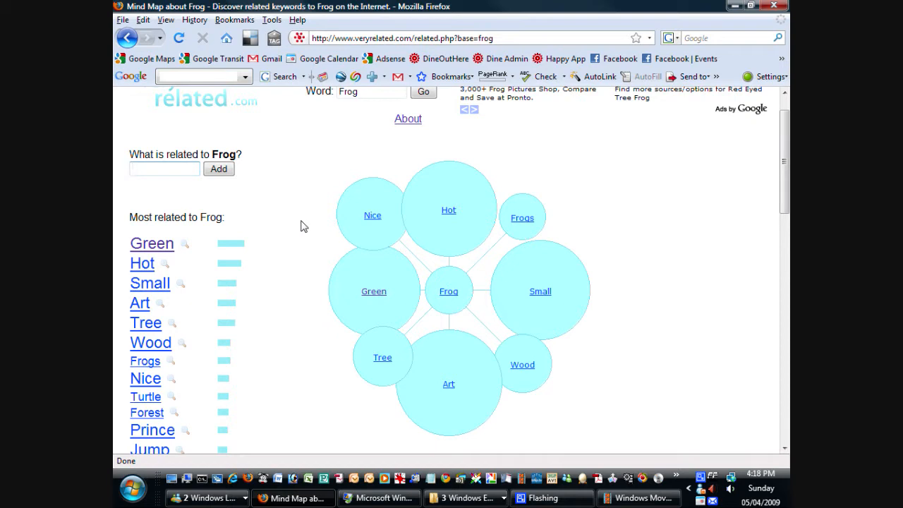
{"action": "left_click", "coordinate": [163, 169]}
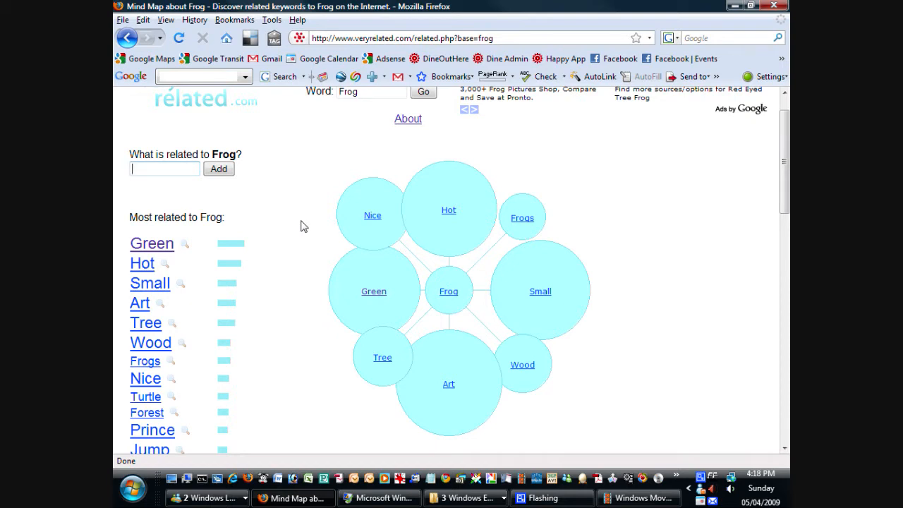
{"action": "mouse_move", "coordinate": [532, 312]}
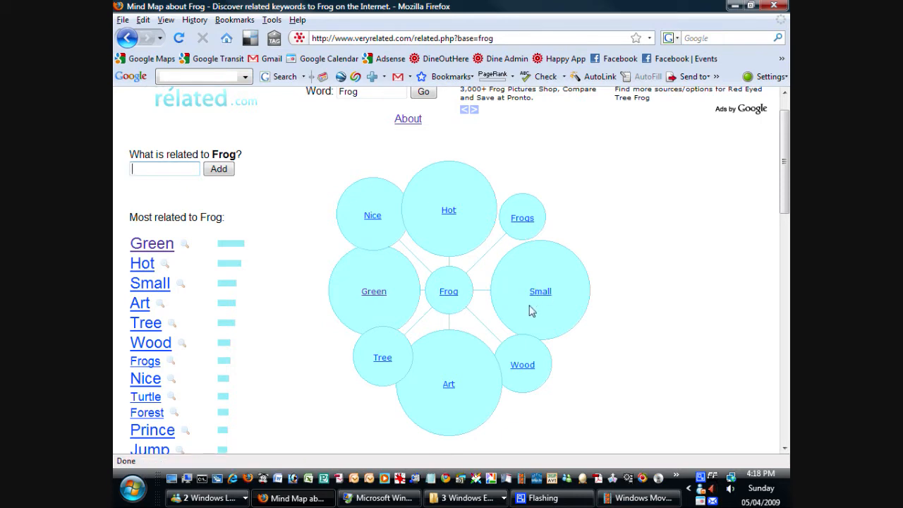
{"action": "mouse_move", "coordinate": [459, 408]}
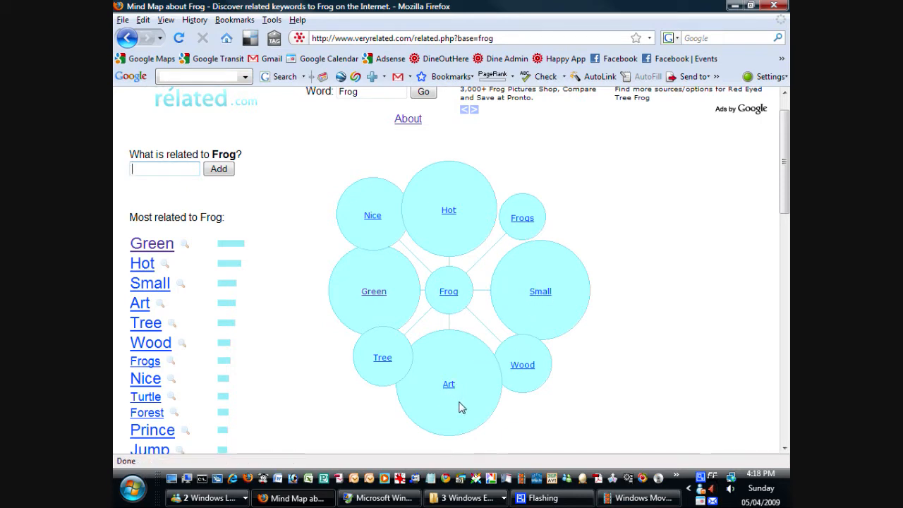
{"action": "mouse_move", "coordinate": [372, 305]}
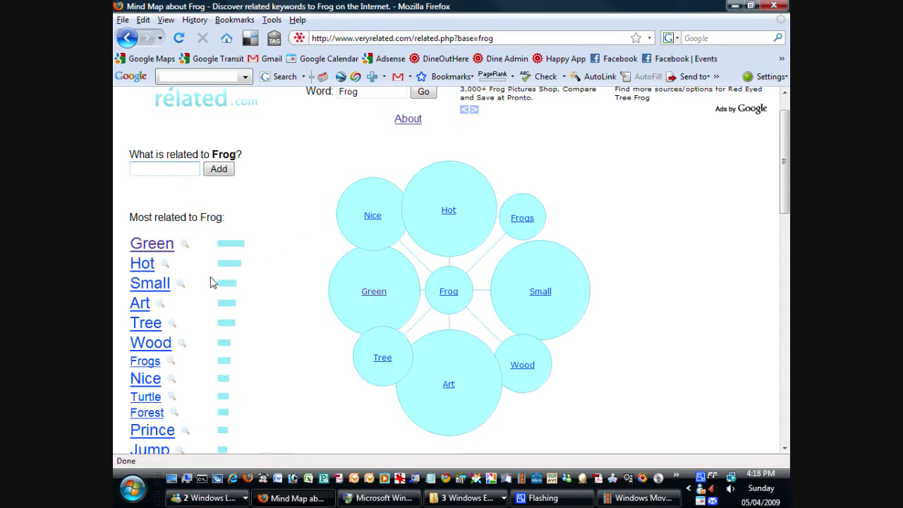
{"action": "scroll", "scroll_direction": "down", "scroll_amount": 3}
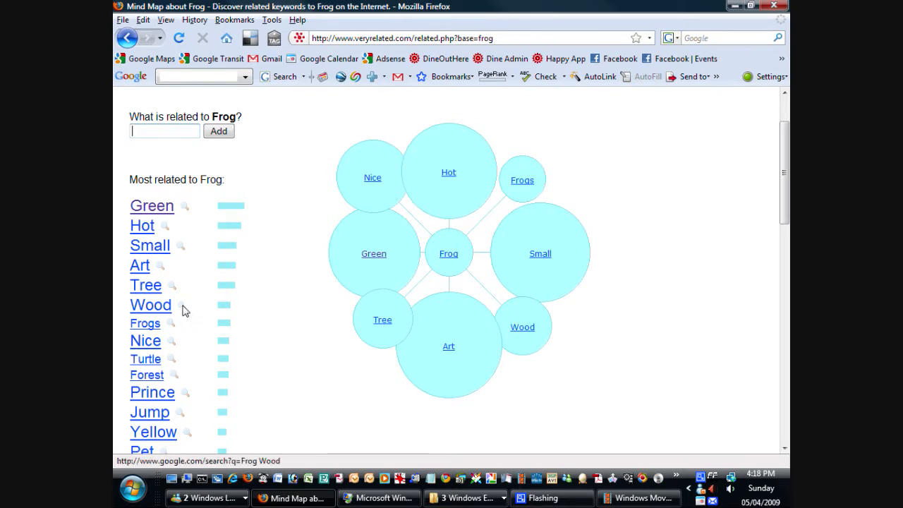
{"action": "mouse_move", "coordinate": [172, 305]}
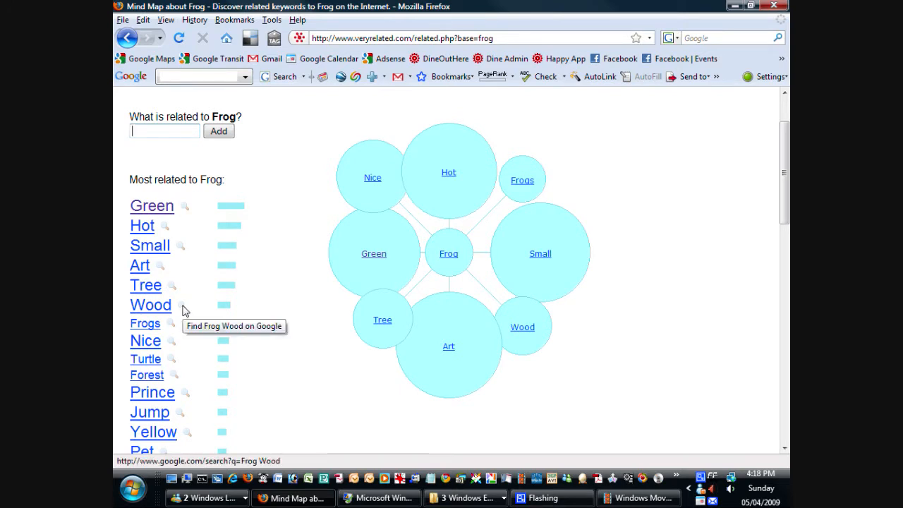
{"action": "mouse_move", "coordinate": [201, 317]}
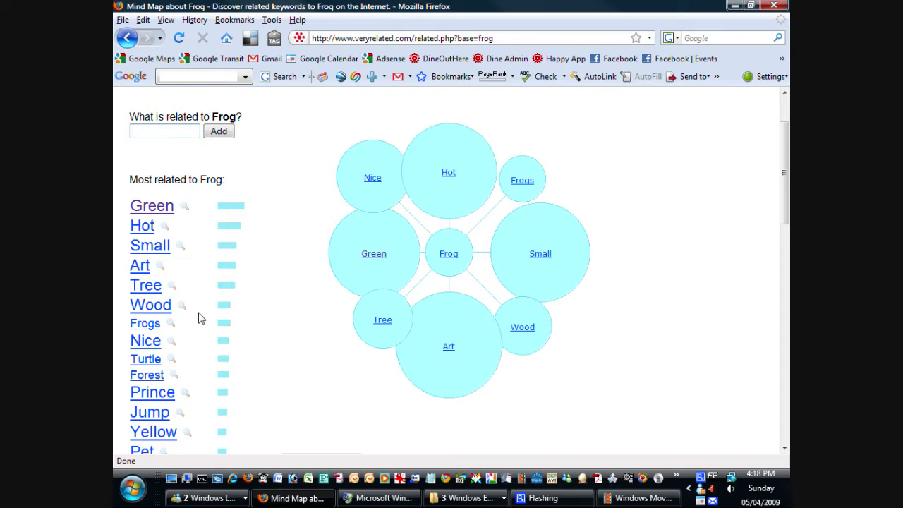
Find Sack in the Most related to Frog list and launch a Google search for 'Frog Sack'
{"action": "scroll", "scroll_direction": "down", "scroll_amount": 3}
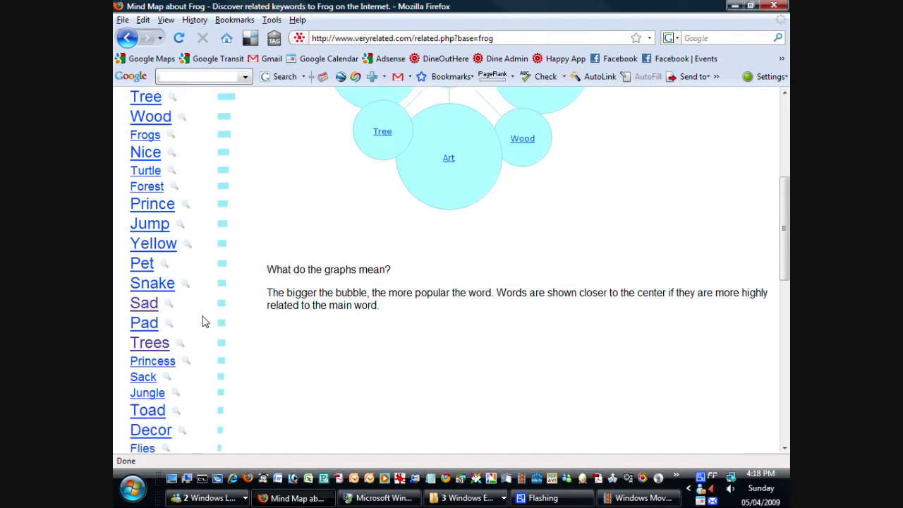
{"action": "scroll", "scroll_direction": "down", "scroll_amount": 3}
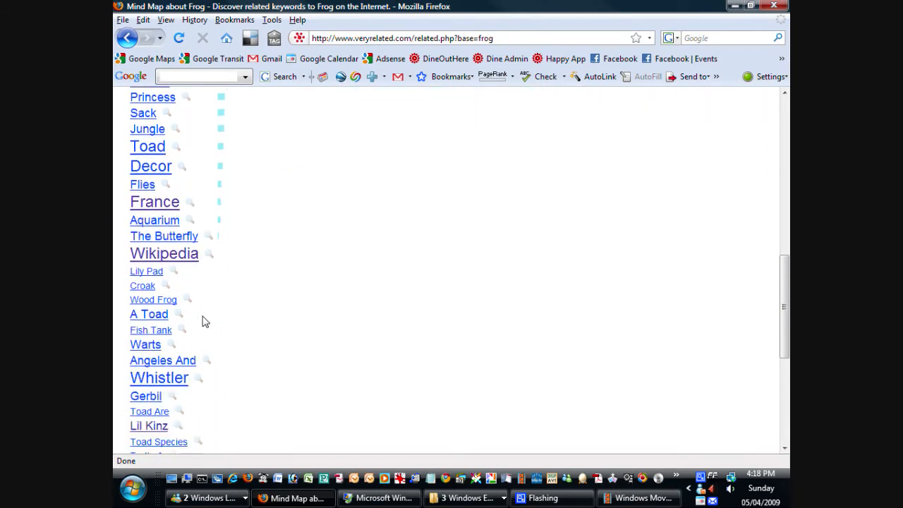
{"action": "scroll", "scroll_direction": "down", "scroll_amount": 3}
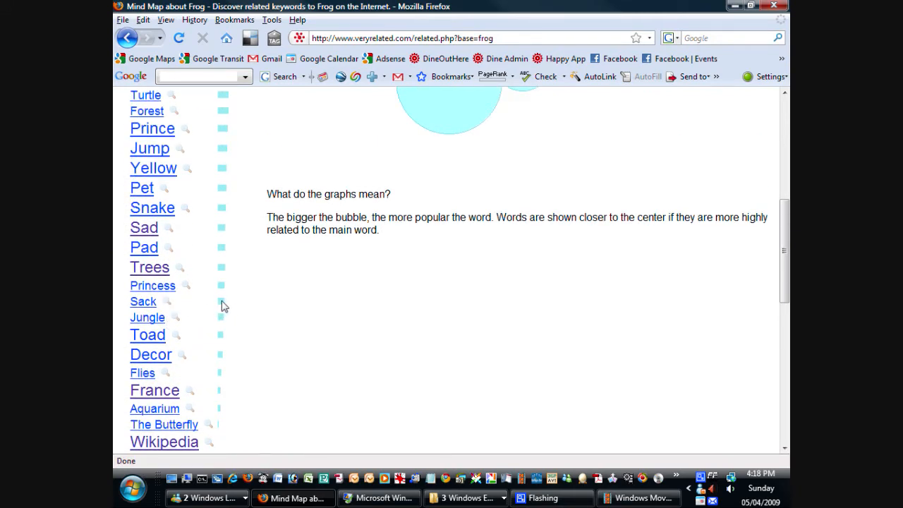
{"action": "mouse_move", "coordinate": [228, 306]}
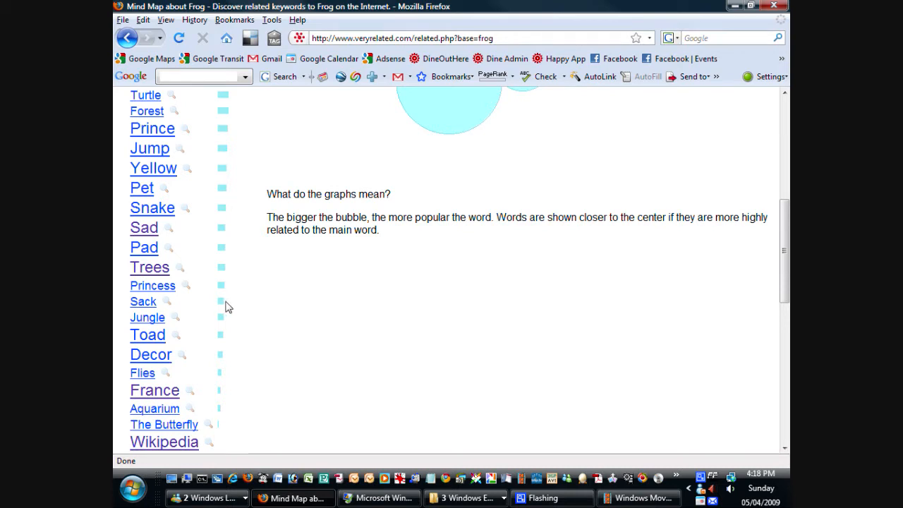
{"action": "mouse_move", "coordinate": [176, 313]}
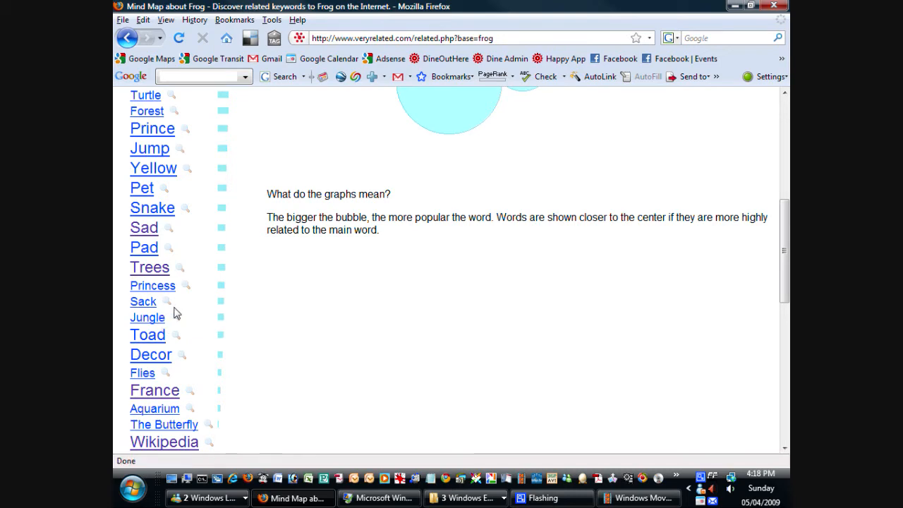
{"action": "mouse_move", "coordinate": [168, 305]}
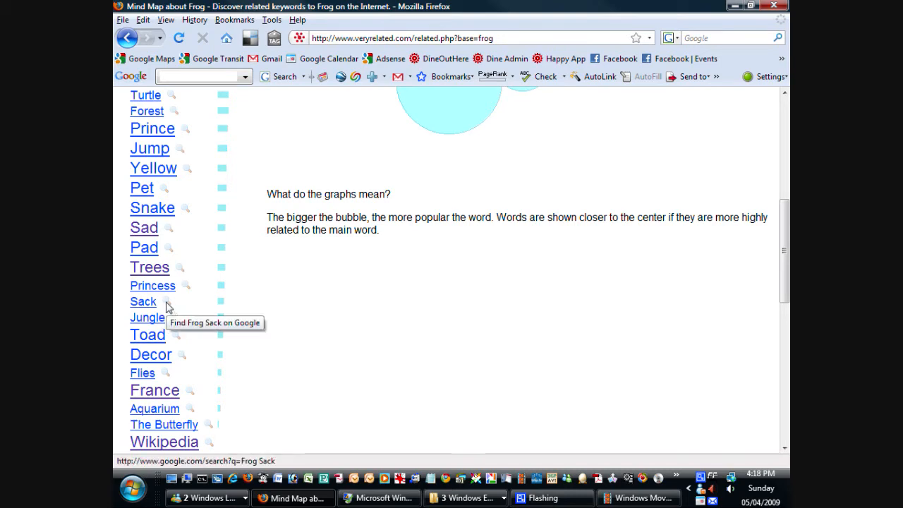
{"action": "left_click", "coordinate": [142, 302]}
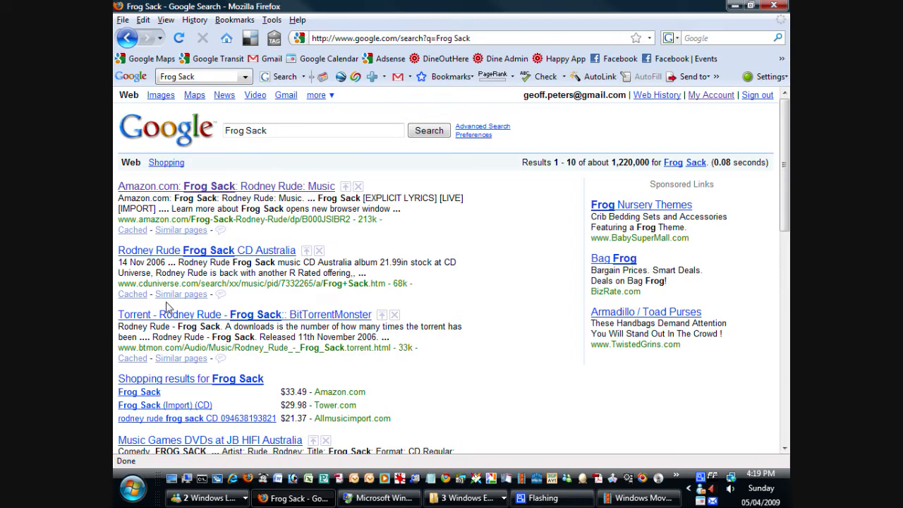
{"action": "mouse_move", "coordinate": [214, 217]}
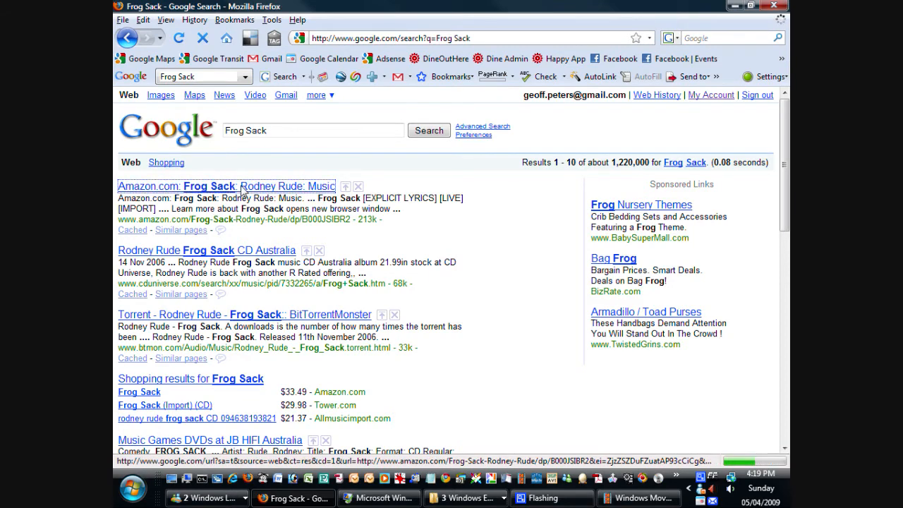
Open the top result, Amazon's 'Frog Sack: Rodney Rude: Music' page
{"action": "left_click", "coordinate": [209, 186]}
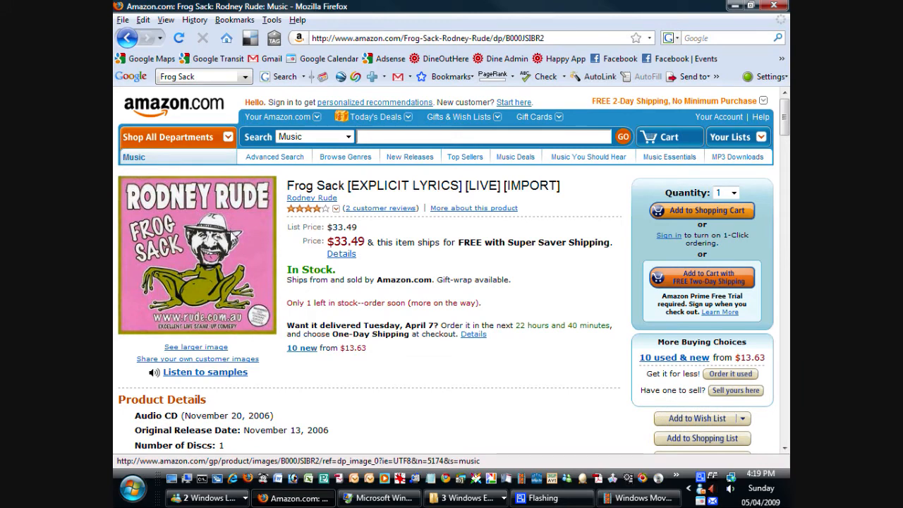
{"action": "mouse_move", "coordinate": [234, 237]}
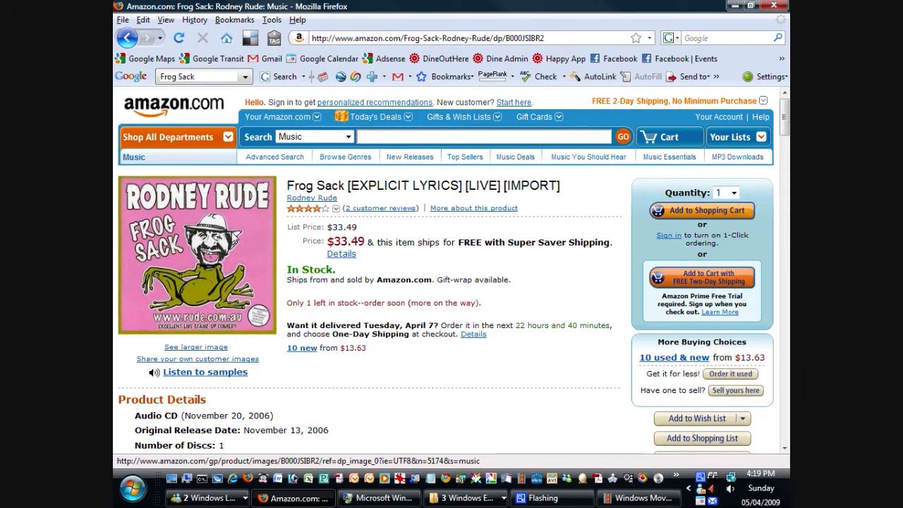
Go back through the Google results to the VeryRelated frog mind map
{"action": "left_click", "coordinate": [126, 38]}
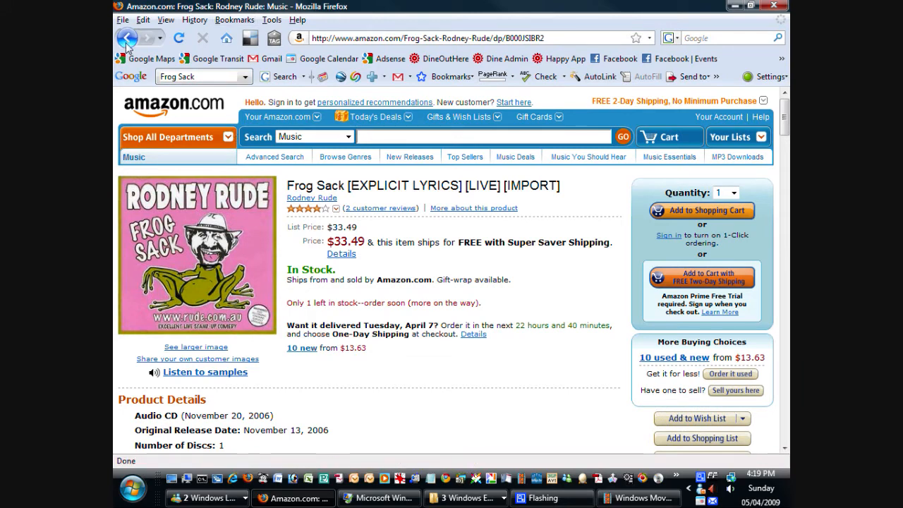
{"action": "mouse_move", "coordinate": [110, 42]}
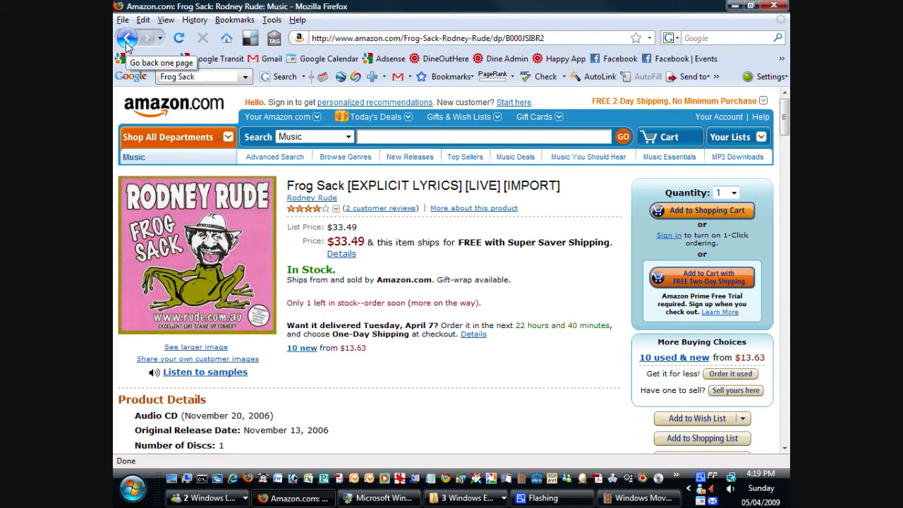
{"action": "mouse_move", "coordinate": [113, 41]}
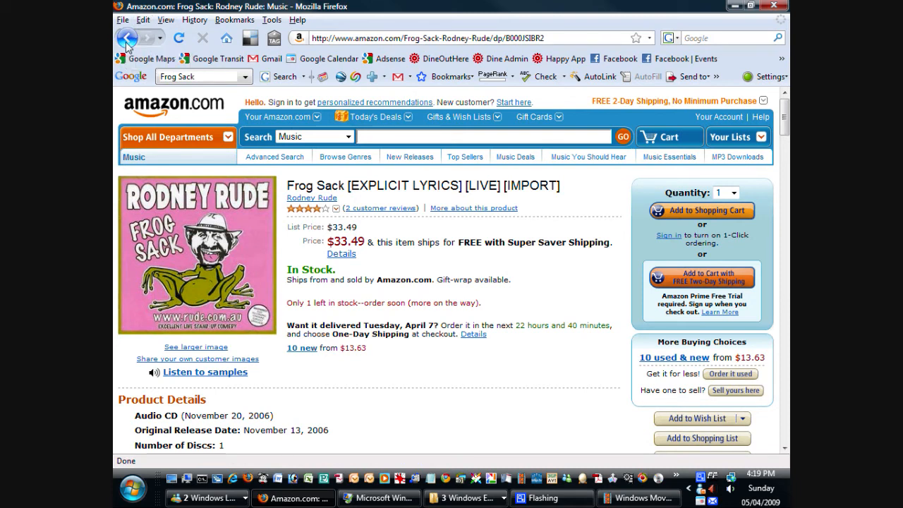
{"action": "left_click", "coordinate": [125, 38]}
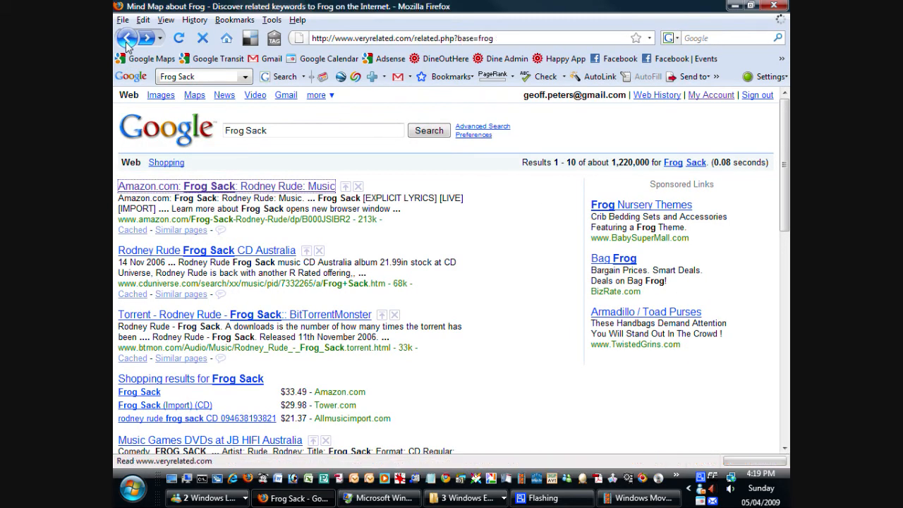
{"action": "left_click", "coordinate": [127, 39]}
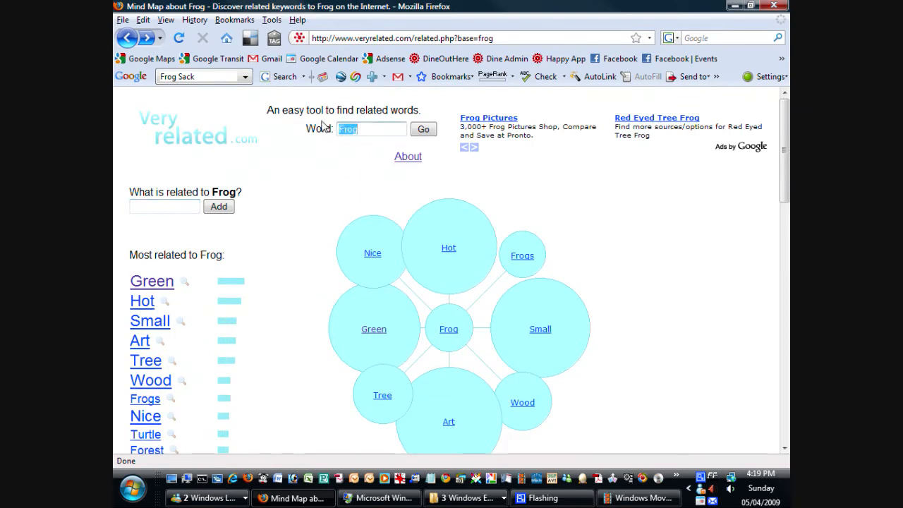
{"action": "mouse_move", "coordinate": [287, 97]}
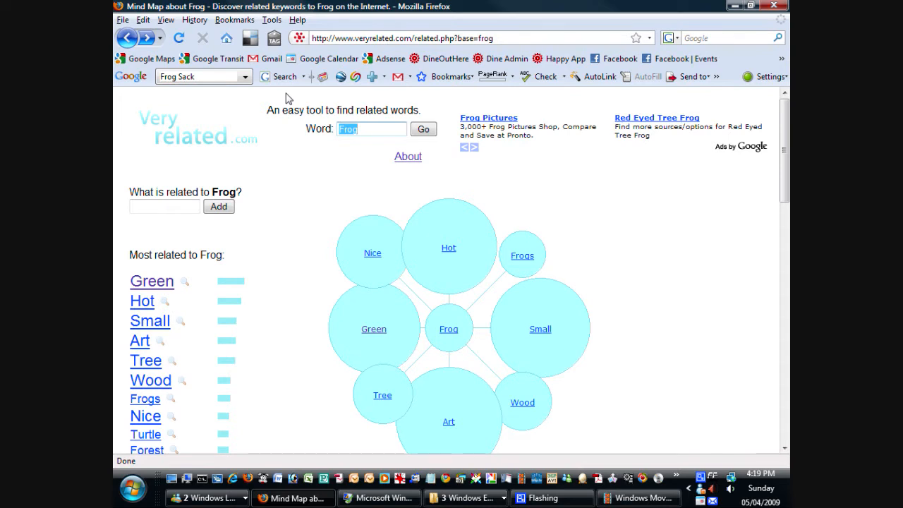
Replace frog with 'onion' and generate its related-words mind map
{"action": "type", "text": "onion"}
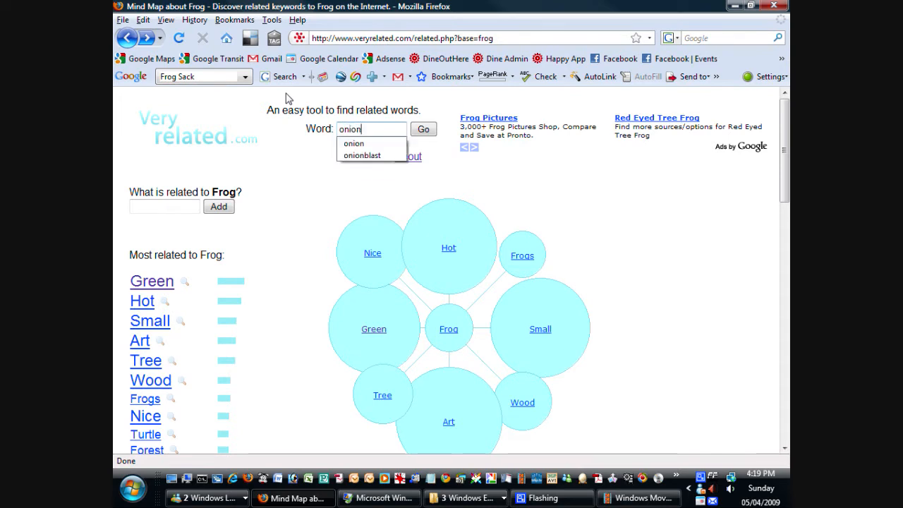
{"action": "left_click", "coordinate": [423, 129]}
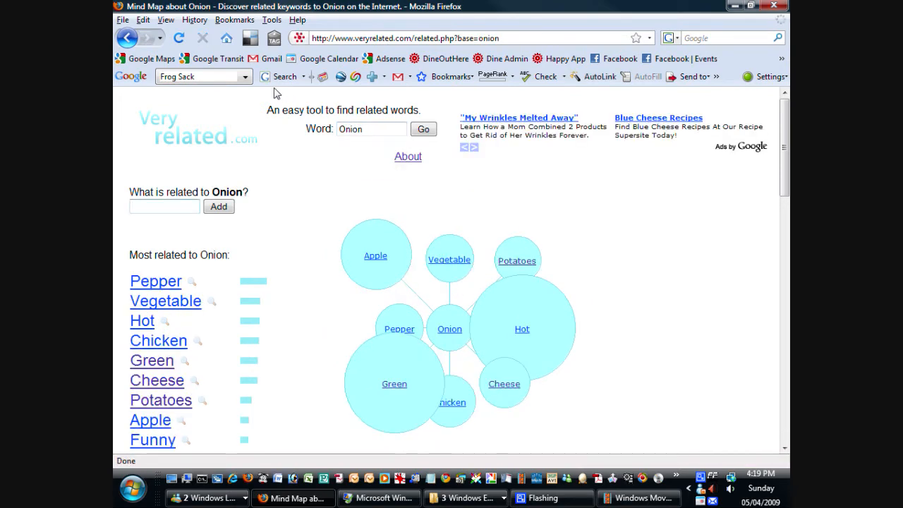
{"action": "mouse_move", "coordinate": [276, 168]}
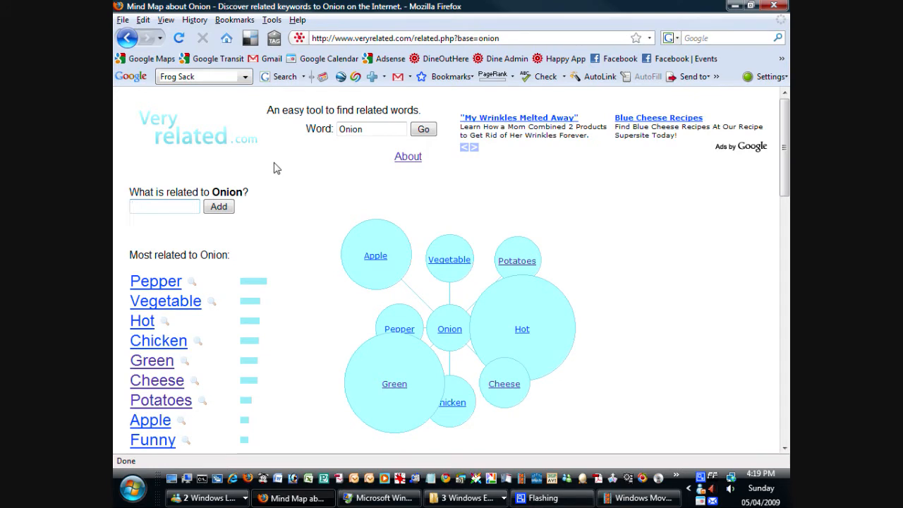
{"action": "mouse_move", "coordinate": [513, 359]}
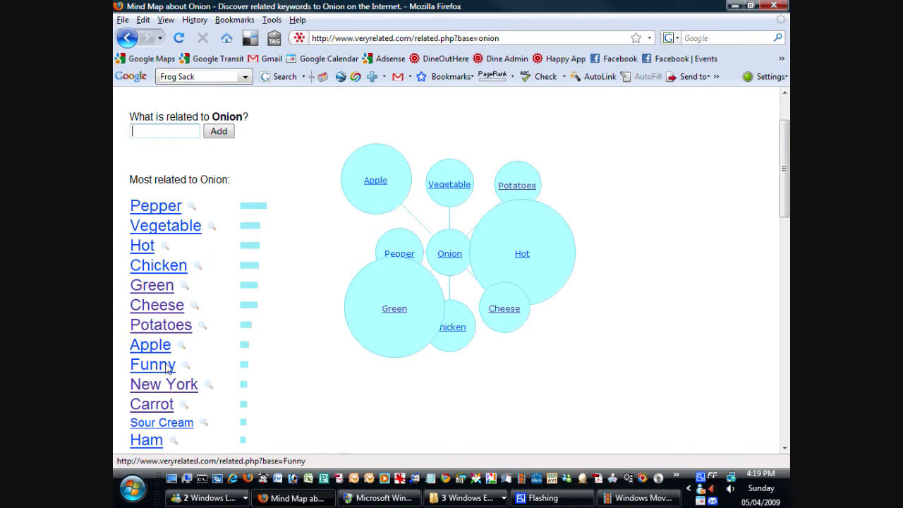
{"action": "left_click", "coordinate": [152, 364]}
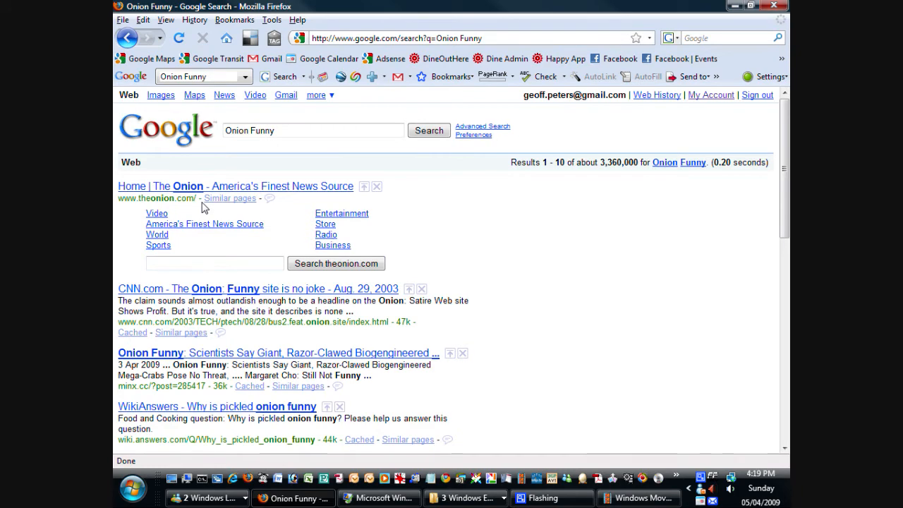
{"action": "scroll", "scroll_direction": "down", "scroll_amount": 3}
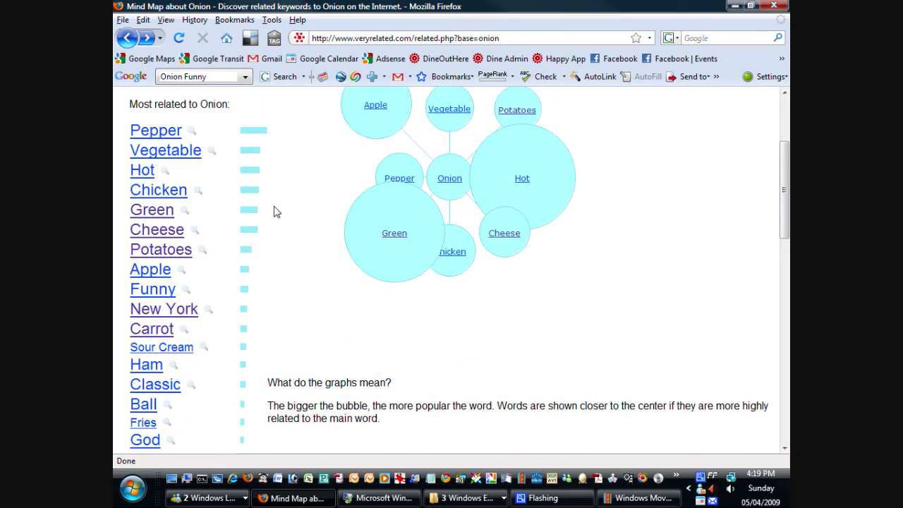
{"action": "mouse_move", "coordinate": [271, 196]}
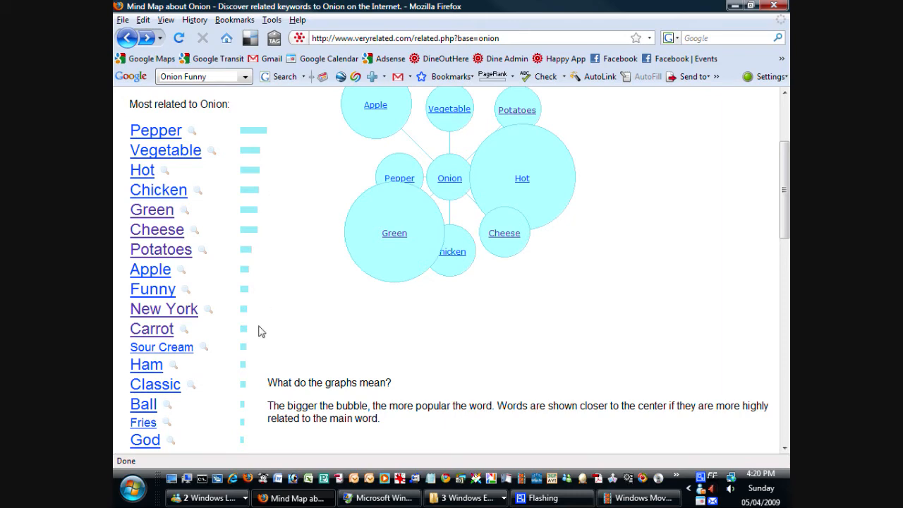
{"action": "scroll", "scroll_direction": "down", "scroll_amount": 3}
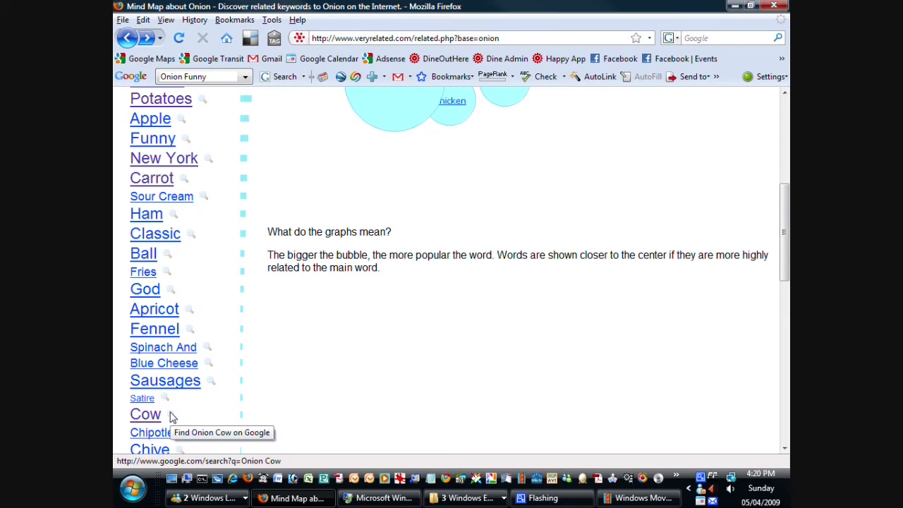
{"action": "left_click", "coordinate": [173, 415]}
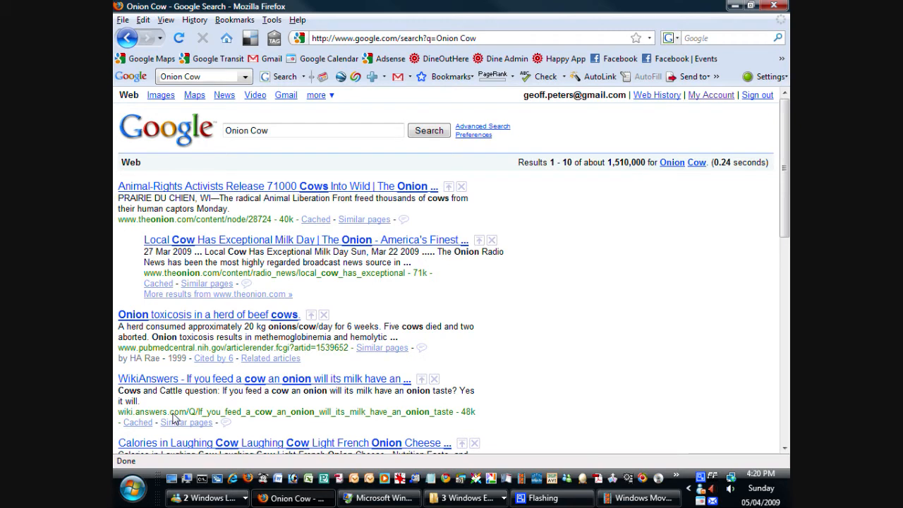
{"action": "mouse_move", "coordinate": [610, 165]}
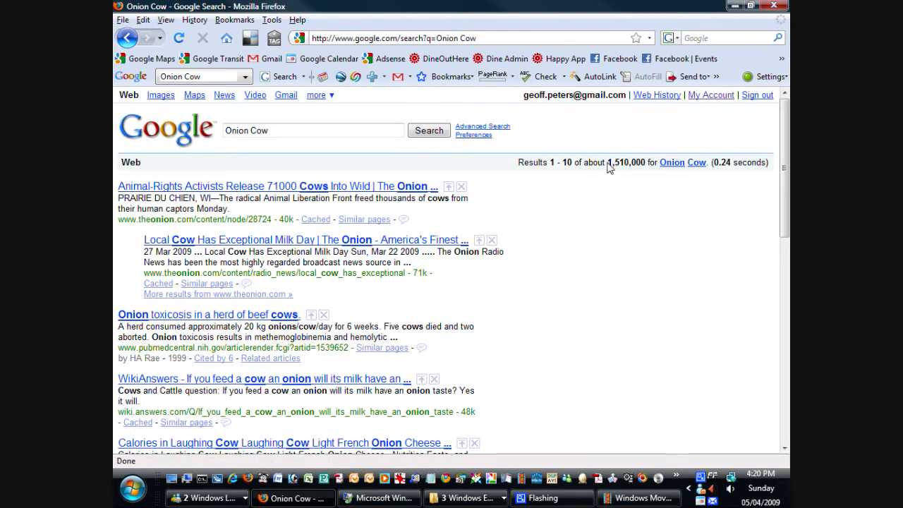
{"action": "mouse_move", "coordinate": [548, 161]}
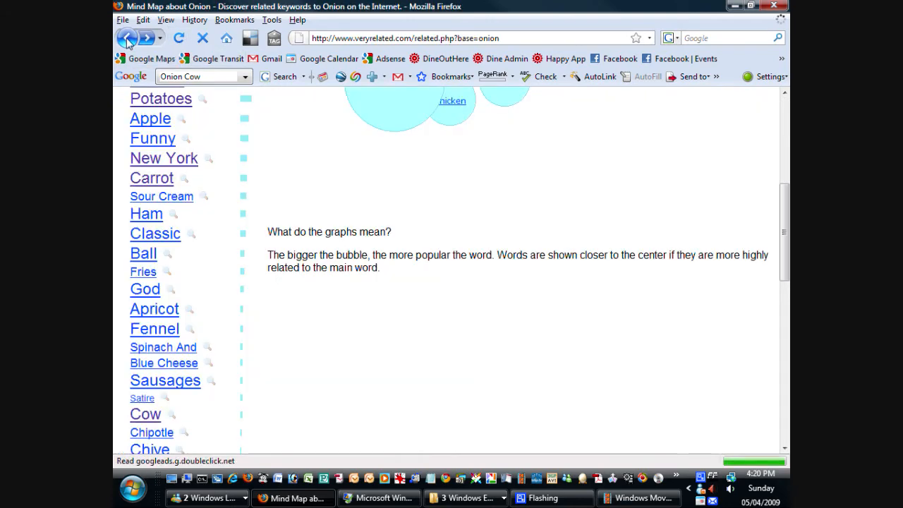
{"action": "left_click", "coordinate": [127, 38]}
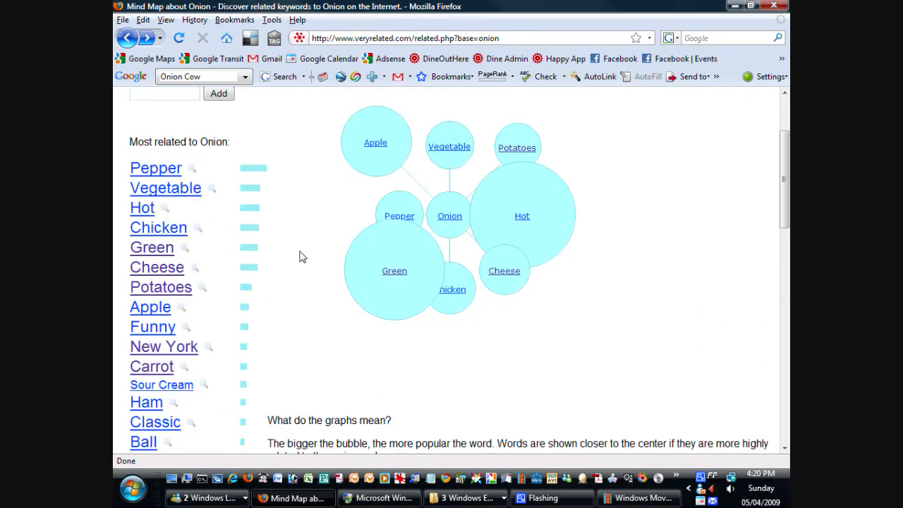
Search Google Images for 'Onion Sour Cream' and open the Sour Cream & Onion Crunch O's picture
{"action": "left_click", "coordinate": [164, 93]}
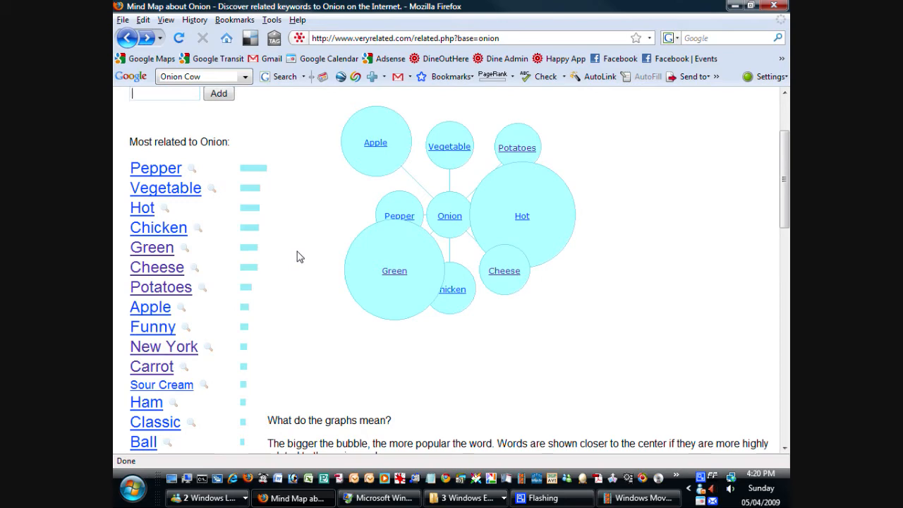
{"action": "mouse_move", "coordinate": [261, 416]}
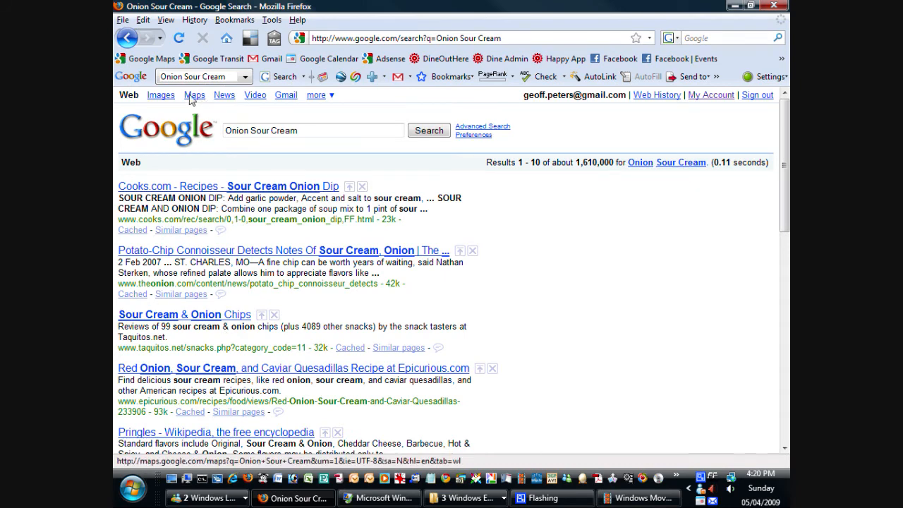
{"action": "left_click", "coordinate": [161, 95]}
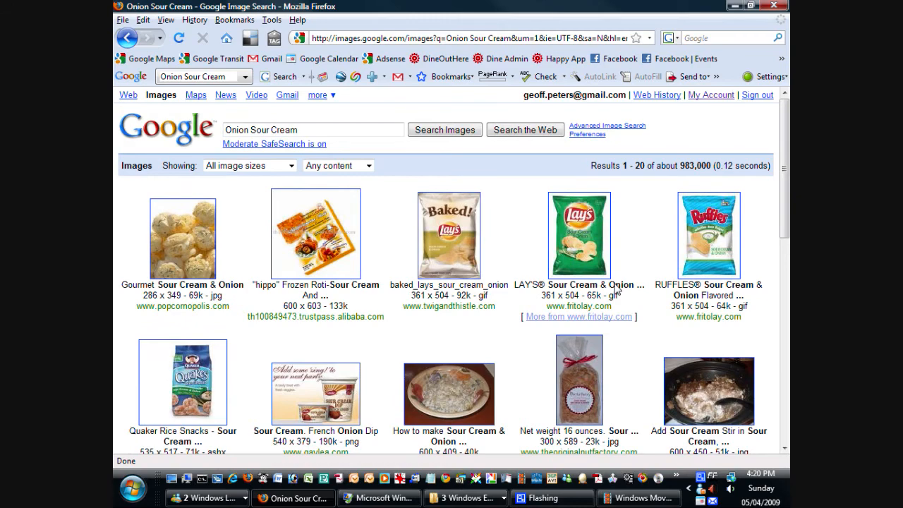
{"action": "scroll", "scroll_direction": "down", "scroll_amount": 3}
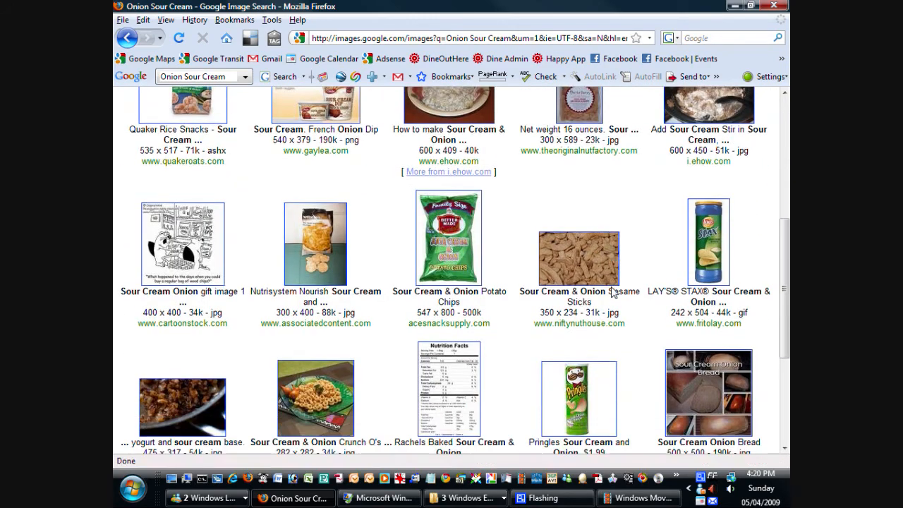
{"action": "left_click", "coordinate": [314, 322]}
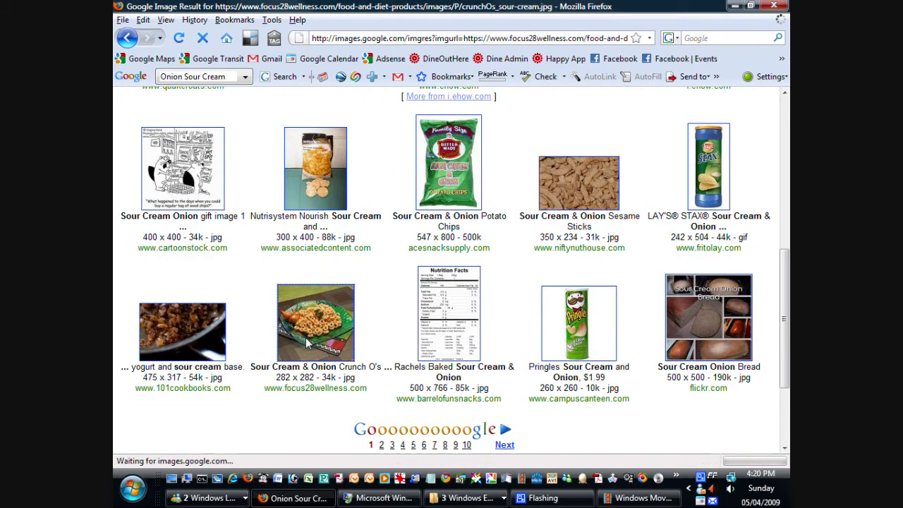
{"action": "left_click", "coordinate": [316, 322]}
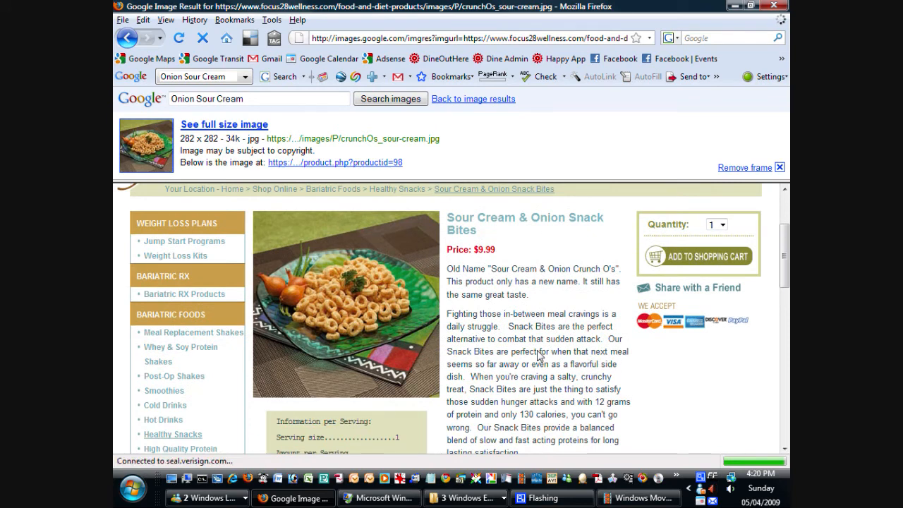
Return to the VeryRelated home page
{"action": "left_click", "coordinate": [169, 38]}
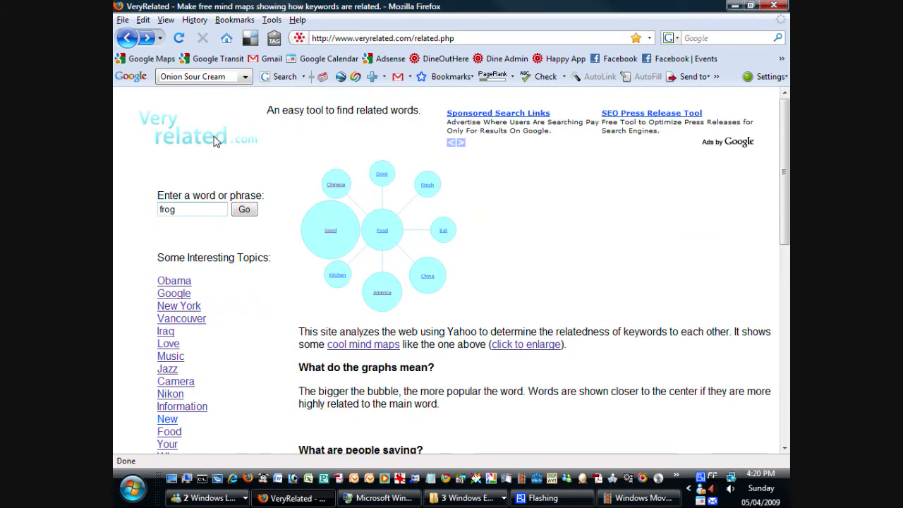
Pick Vancouver from Some Interesting Topics to show its mind map
{"action": "left_click", "coordinate": [192, 208]}
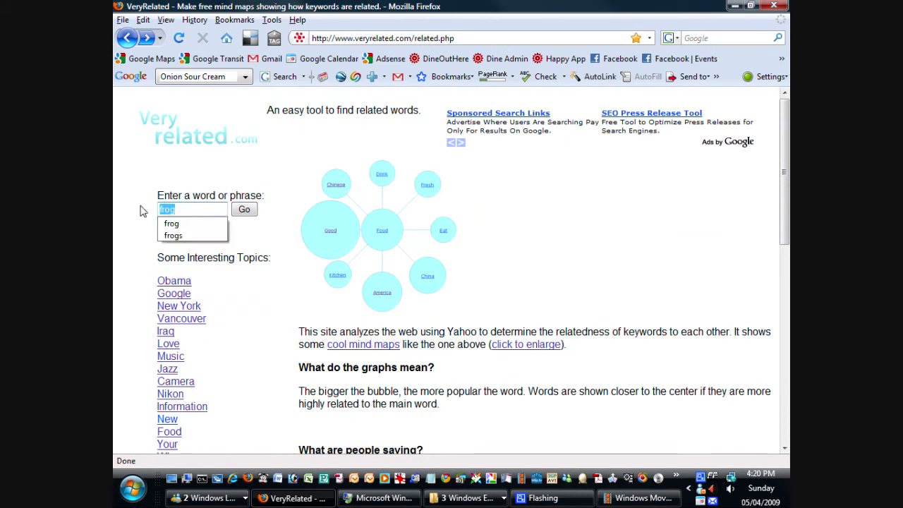
{"action": "mouse_move", "coordinate": [147, 177]}
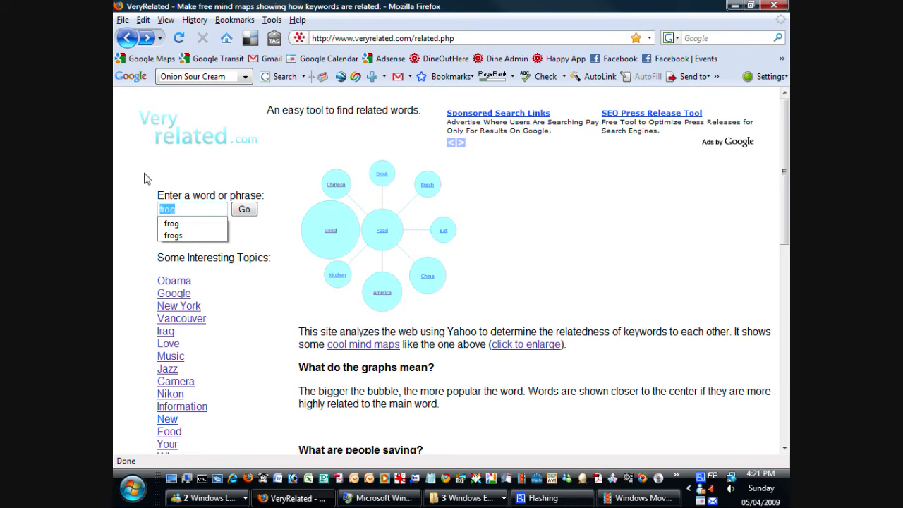
{"action": "mouse_move", "coordinate": [162, 214]}
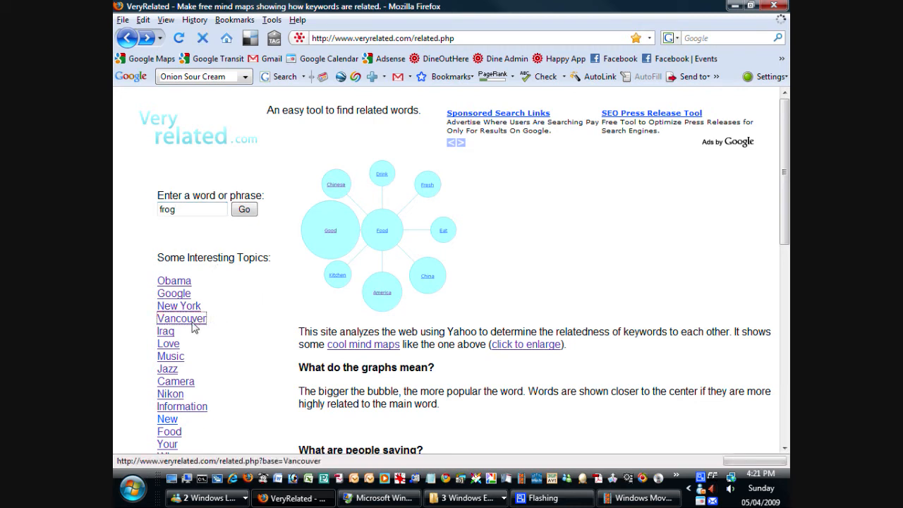
{"action": "left_click", "coordinate": [180, 319]}
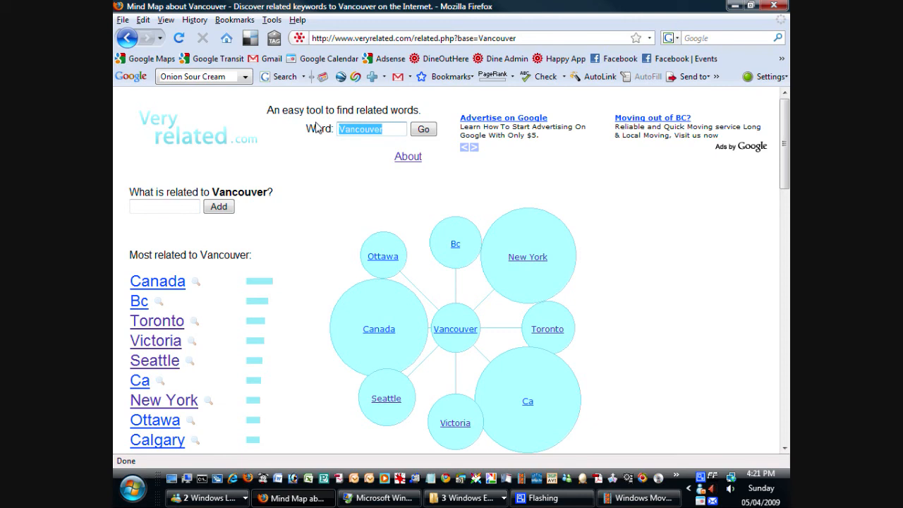
Map 'google.com', then follow Youtube at the top of its related list to the Youtube map
{"action": "type", "text": "google.com"}
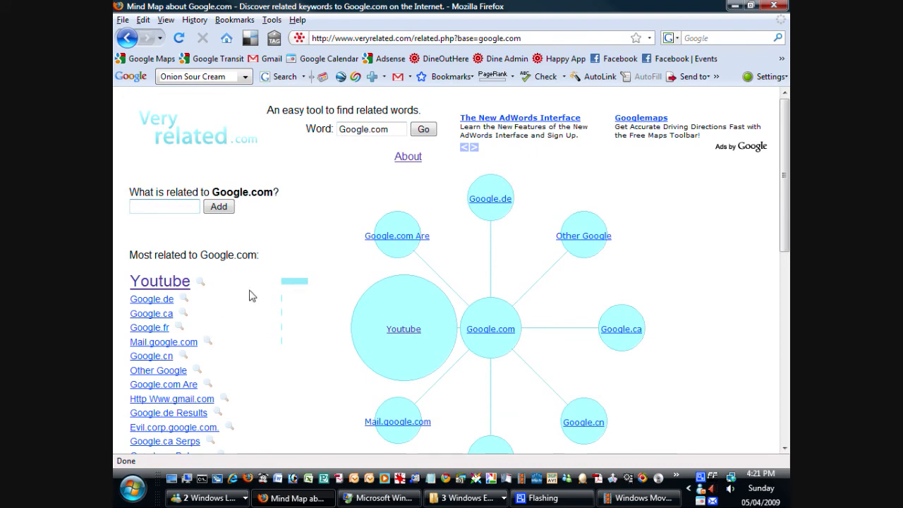
{"action": "mouse_move", "coordinate": [160, 282]}
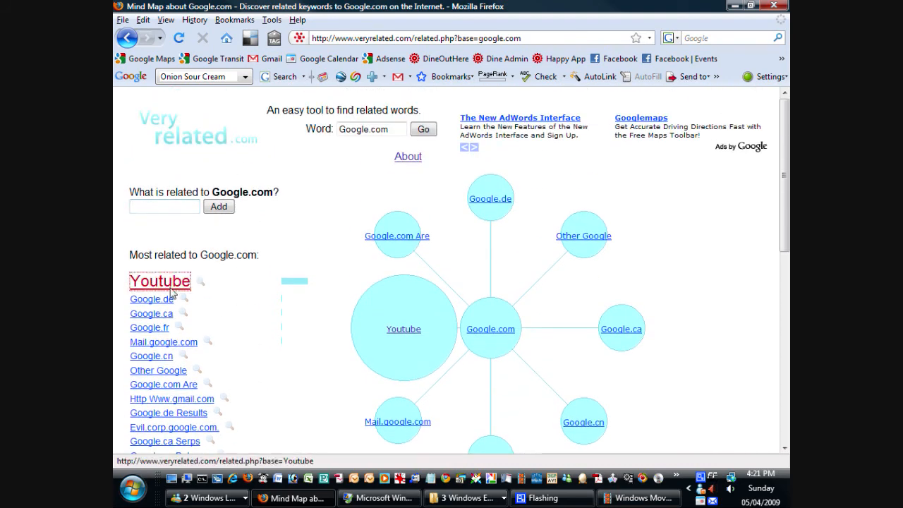
{"action": "left_click", "coordinate": [159, 282]}
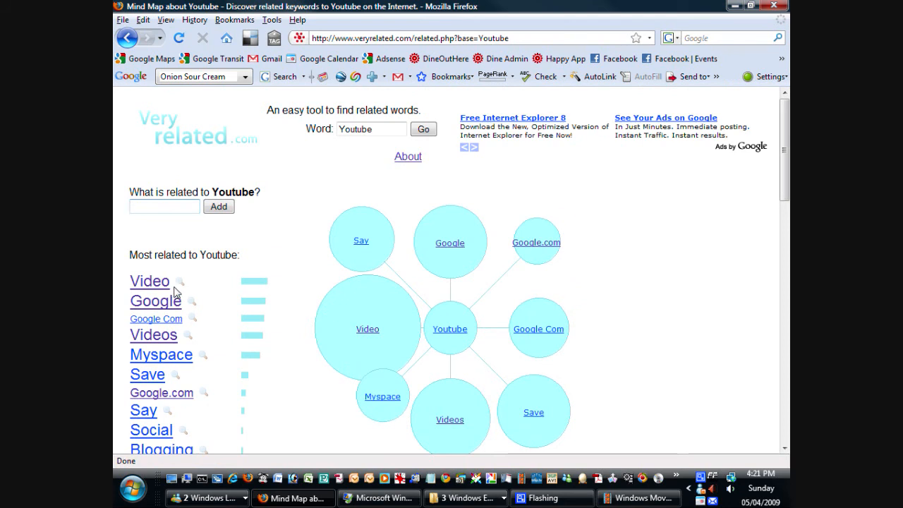
{"action": "mouse_move", "coordinate": [309, 174]}
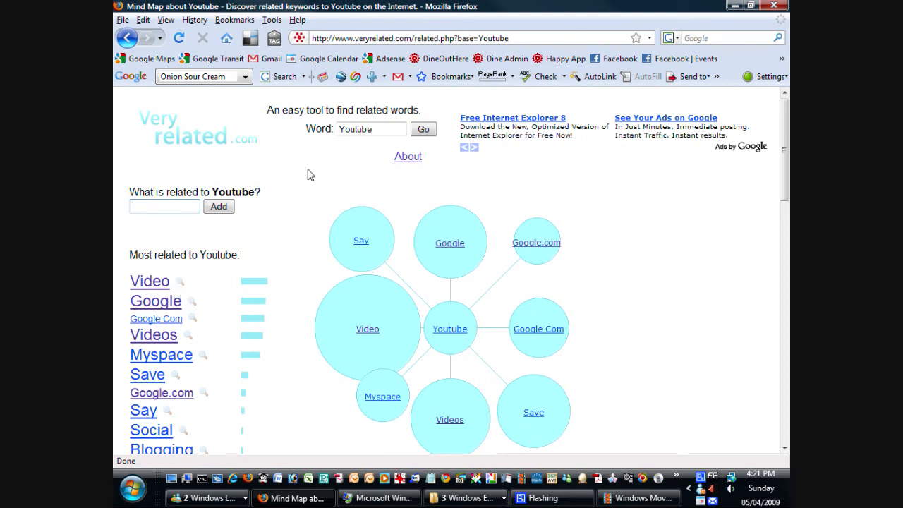